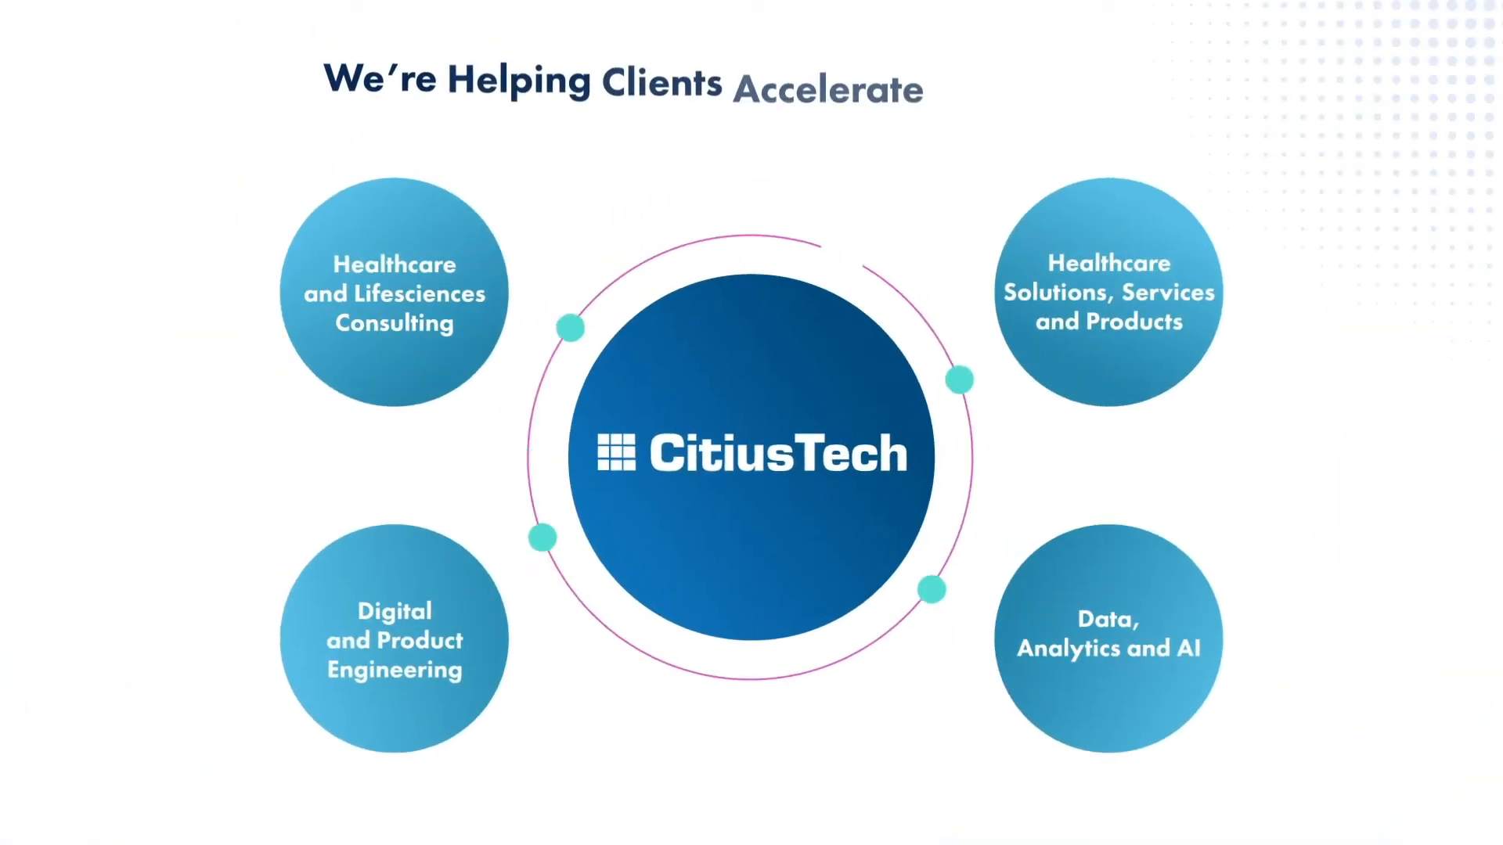
{"action": "left_click", "coordinate": [393, 294]}
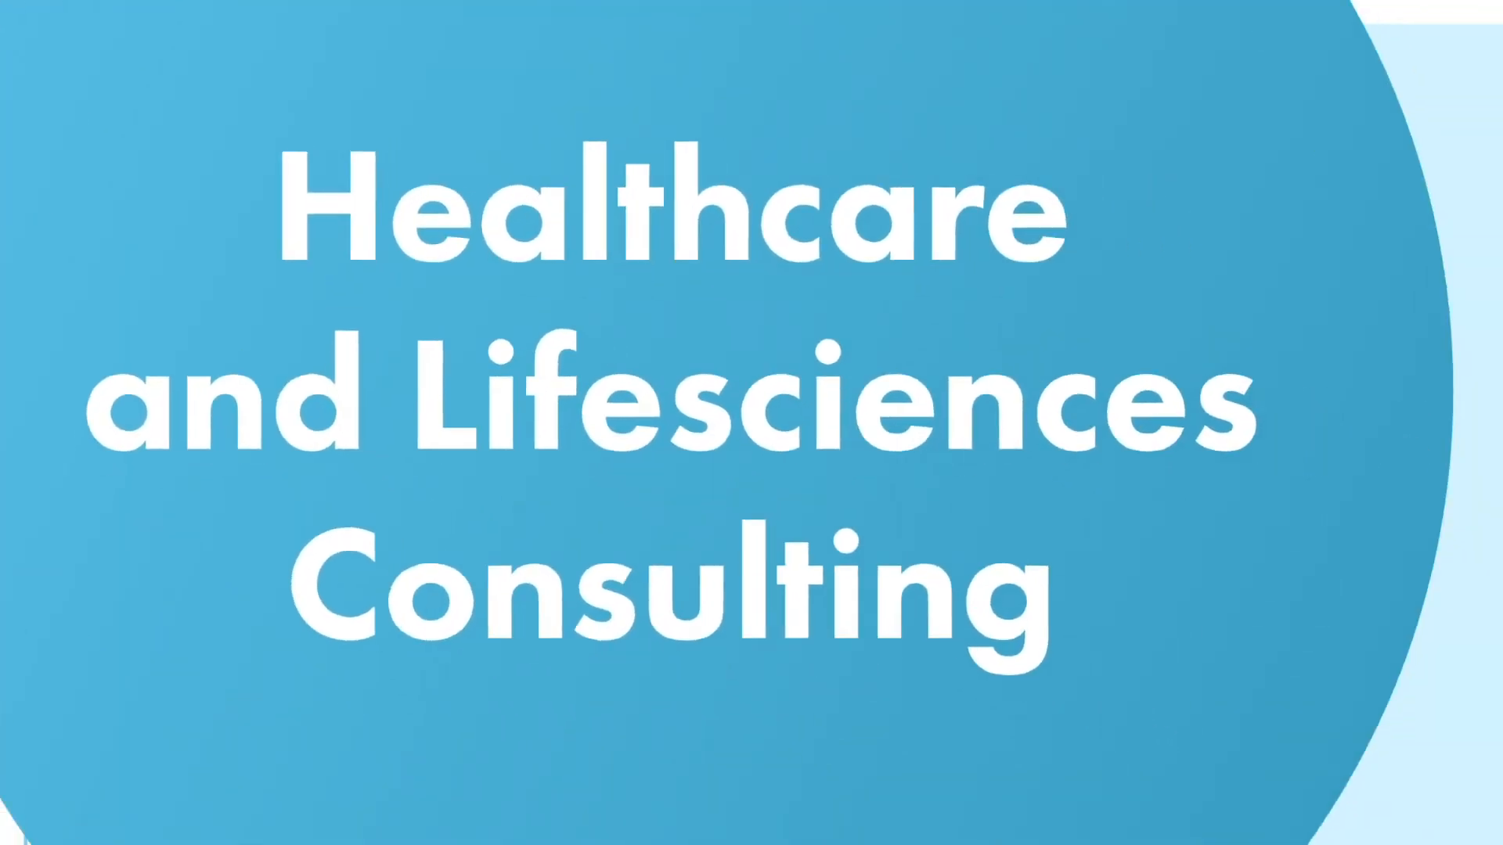